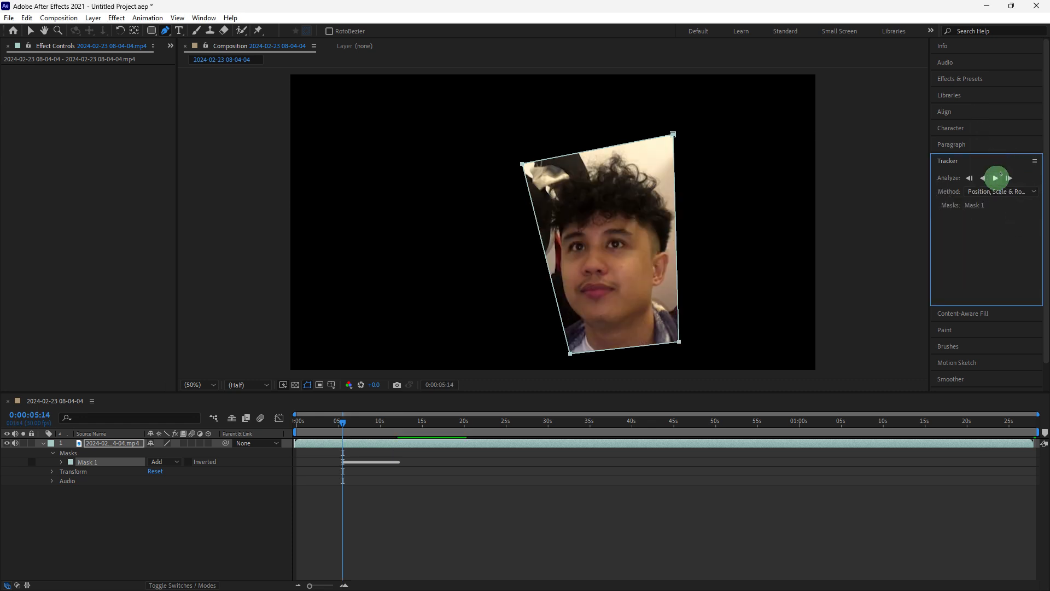
# Track the face mask forward with Position, Scale & Rotation, following the face to about 19 seconds
pyautogui.click(993, 177)
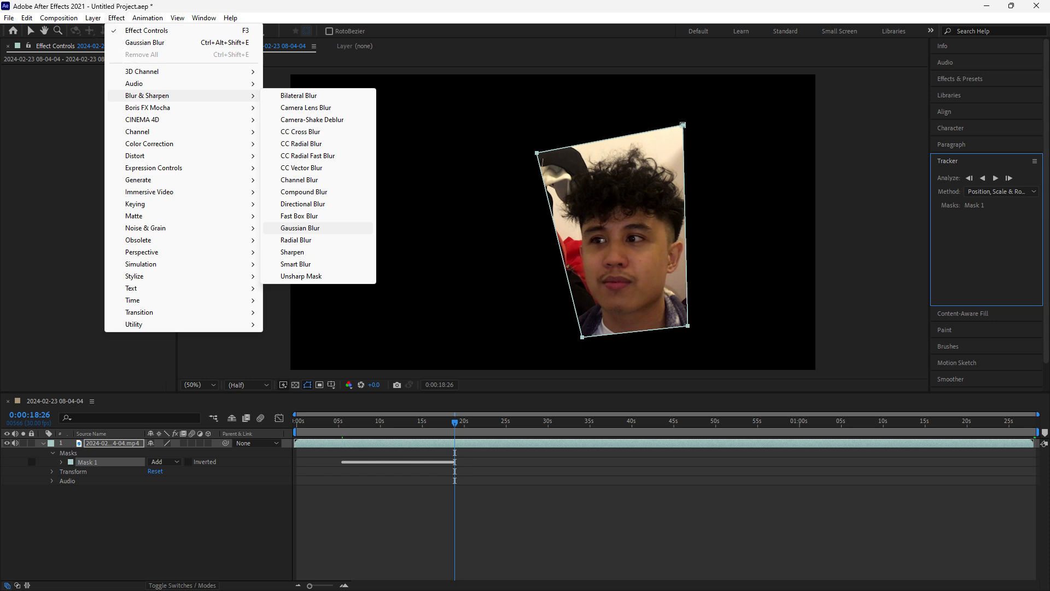
# Apply Gaussian Blur with blurriness 50 to the masked face layer
pyautogui.click(299, 227)
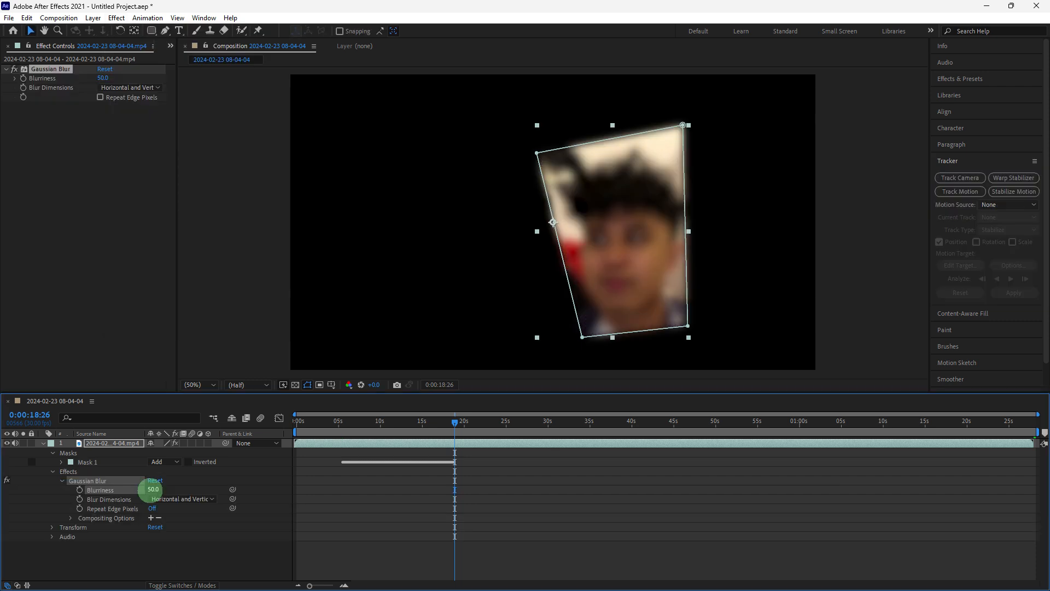